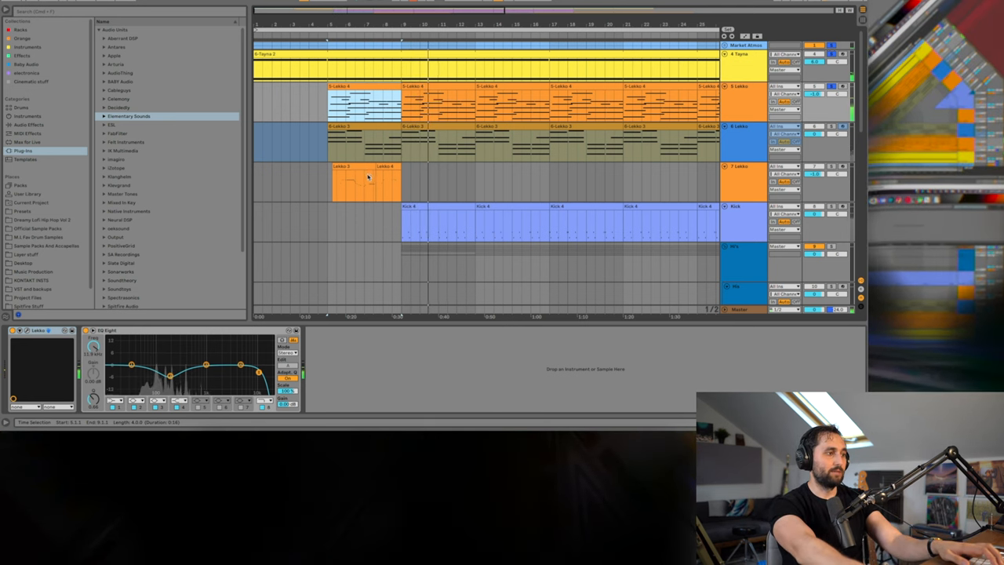
# View Lekko's Tears In The Rain preset panel, then select the other Lekko-only track
pyautogui.click(384, 174)
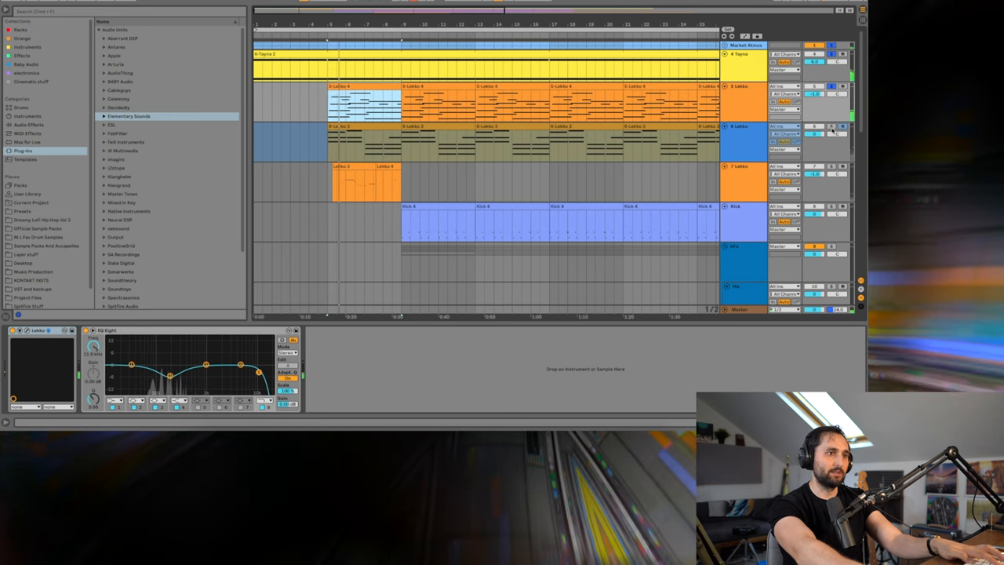
pyautogui.rightClick(740, 125)
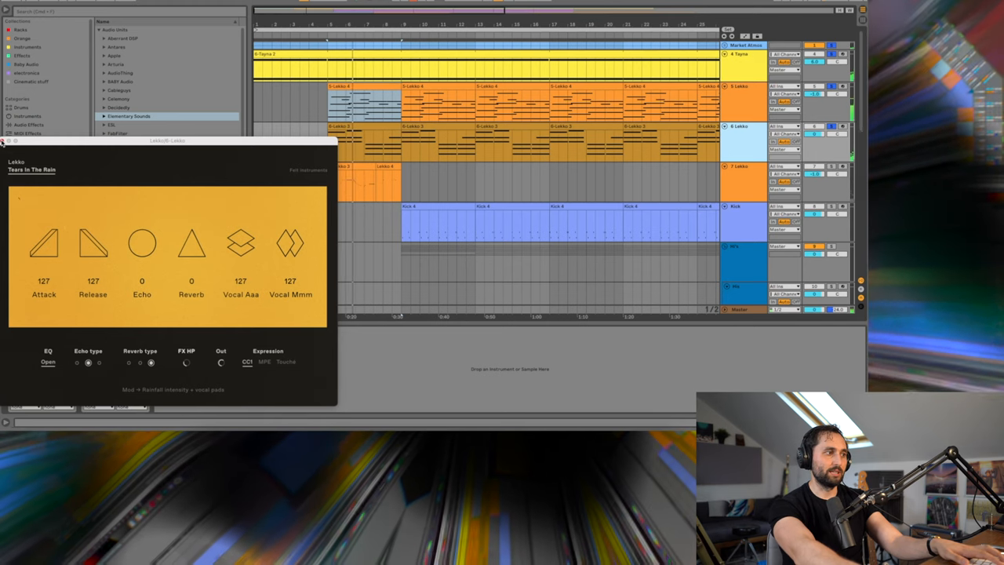
pyautogui.click(7, 141)
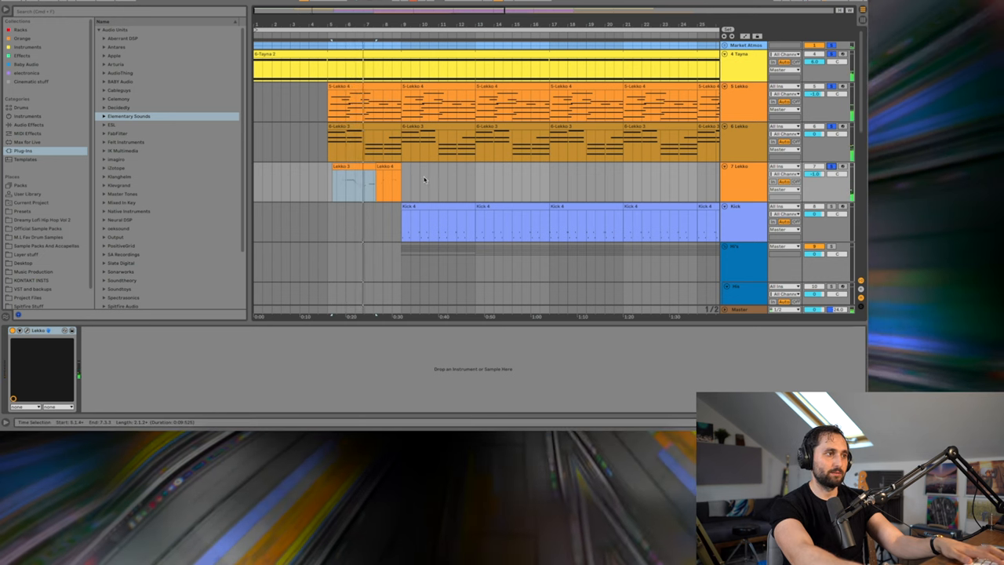
pyautogui.scroll(-3)
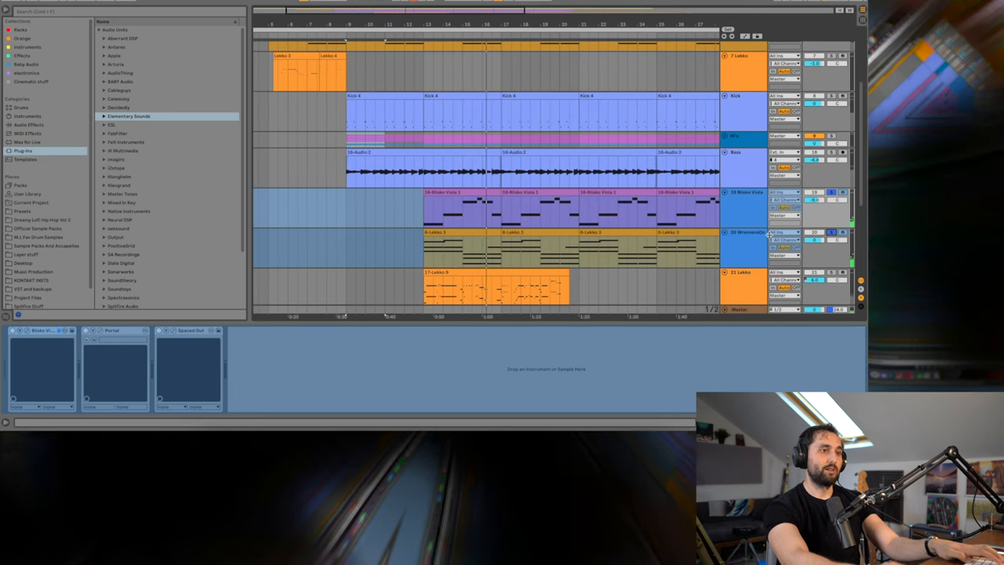
# Select the track below the purple clips and review its Auto Filters and Spectral Time chain
pyautogui.click(741, 238)
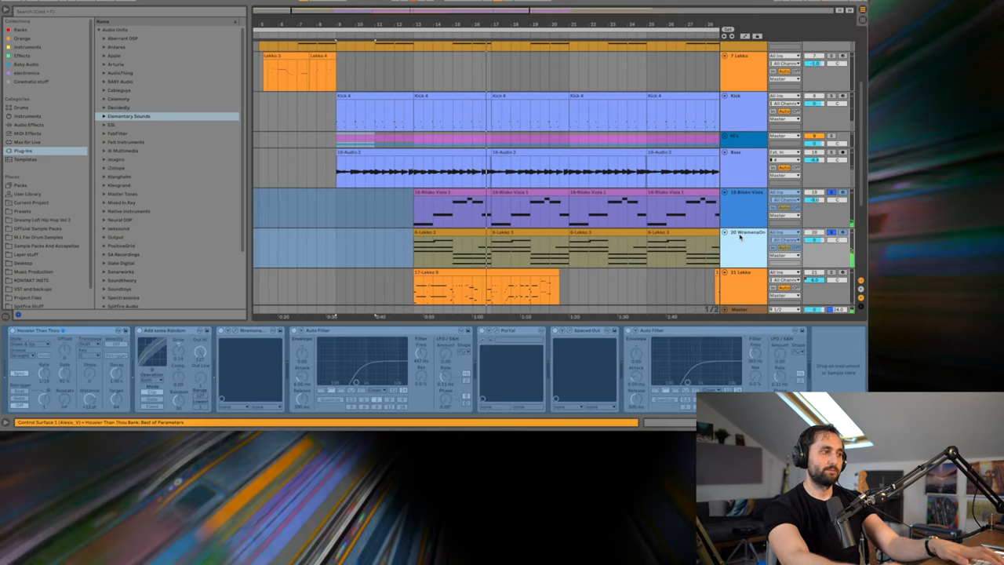
pyautogui.rightClick(740, 235)
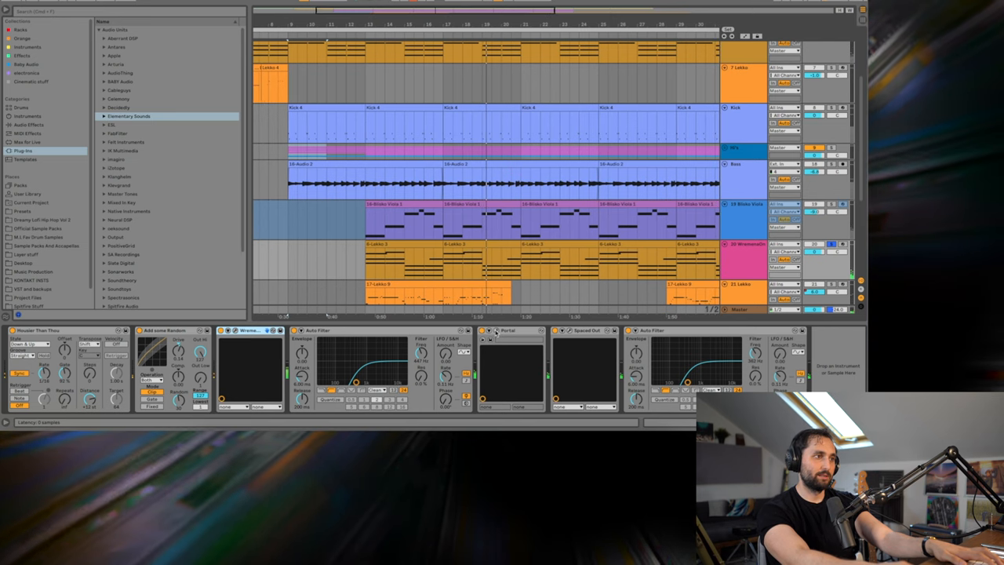
pyautogui.click(508, 329)
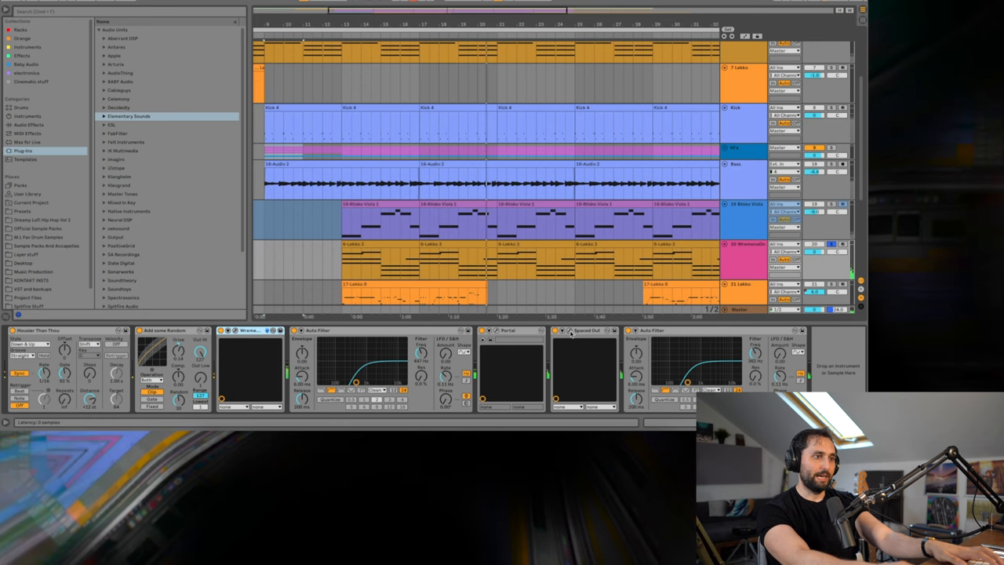
pyautogui.click(587, 330)
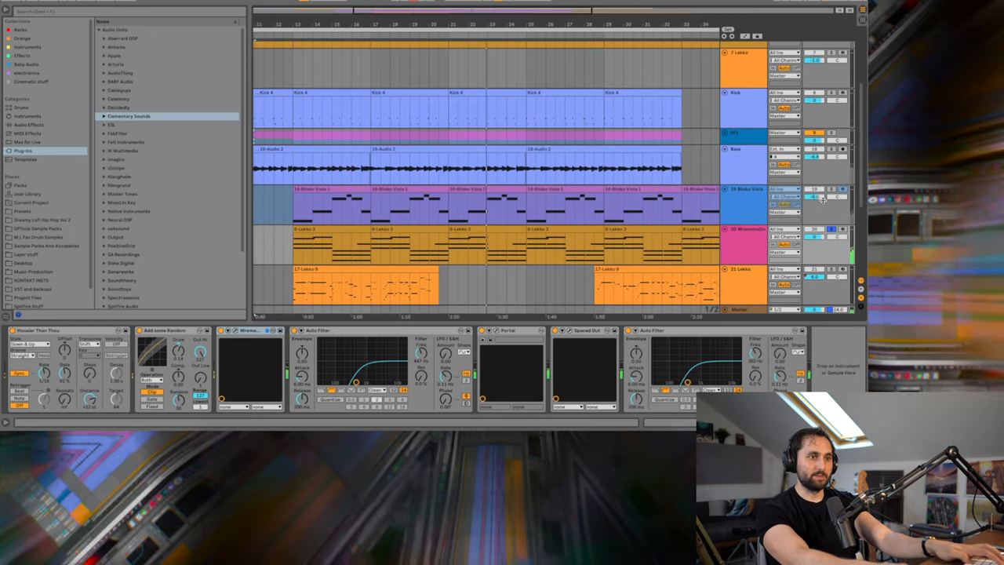
# Move to a lower track's reverb and filter chain and show the Spaced Out and Portal interfaces
pyautogui.scroll(-3)
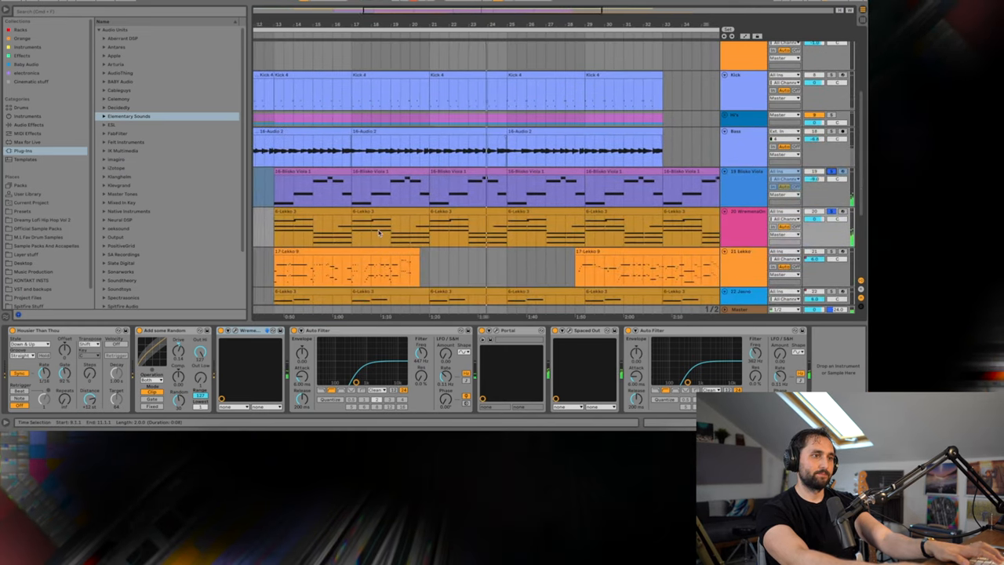
pyautogui.scroll(-3)
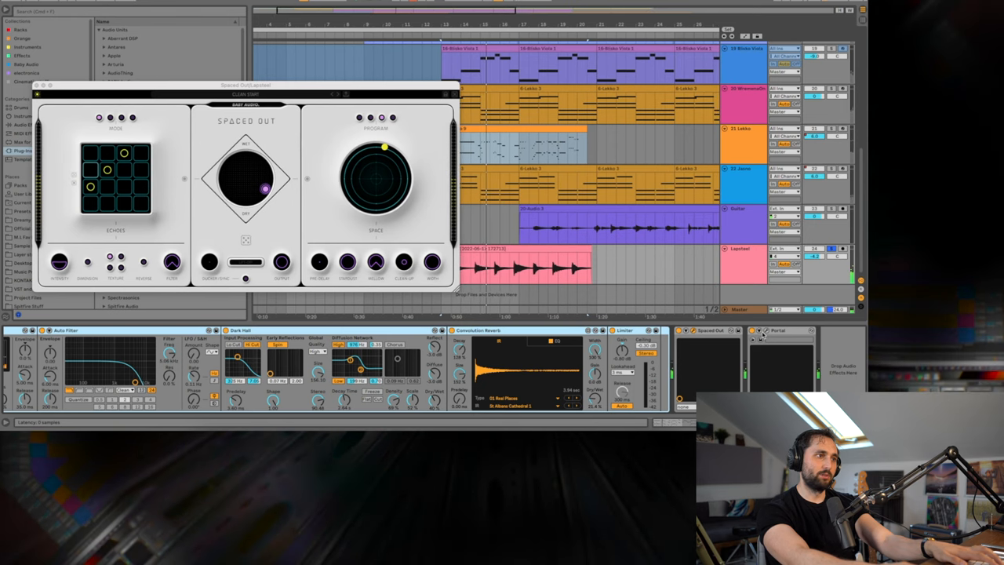
pyautogui.click(781, 329)
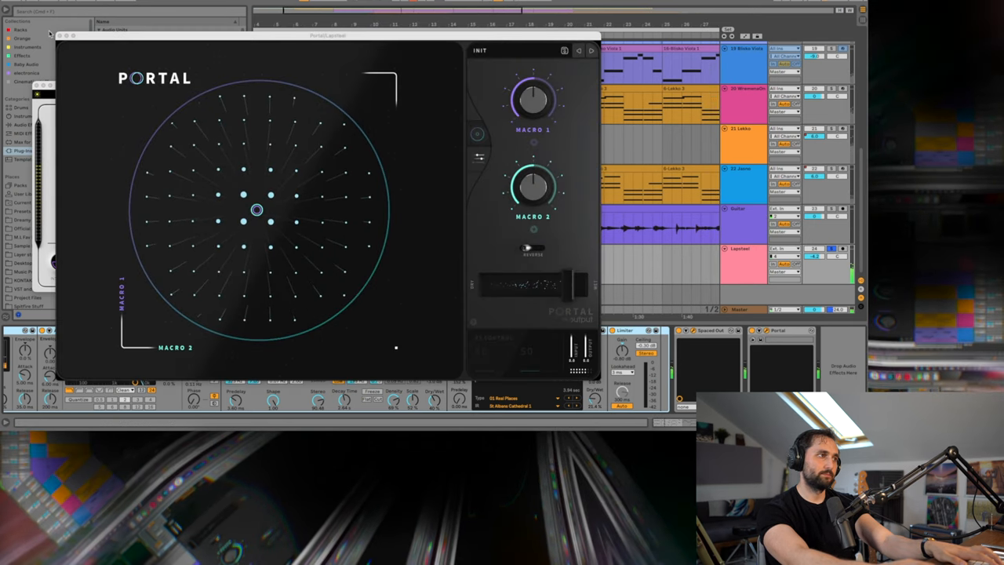